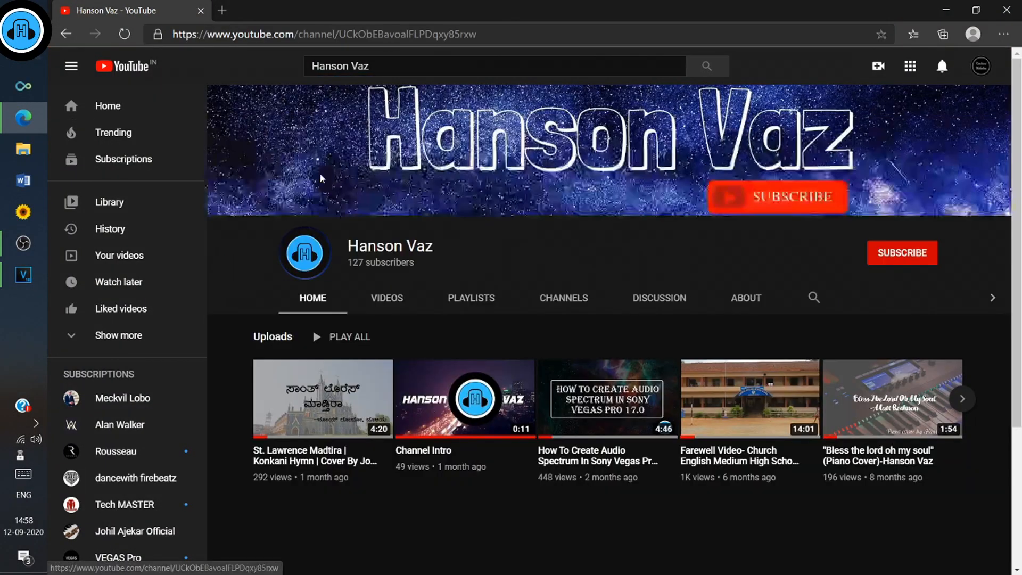
# Subscribe to the YouTube channel and switch to the Disintegration Effect project folder
pyautogui.click(901, 252)
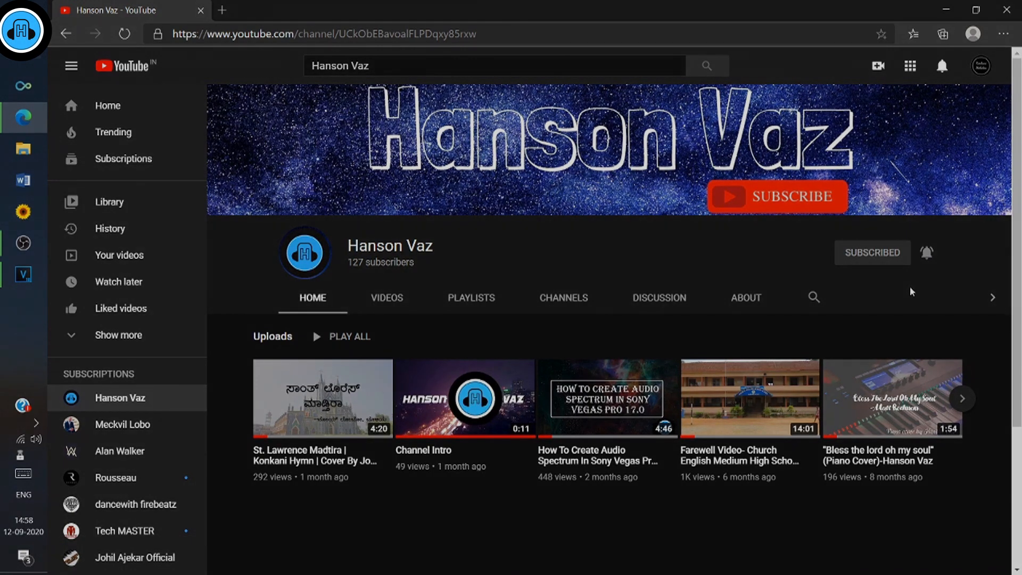
pyautogui.click(24, 148)
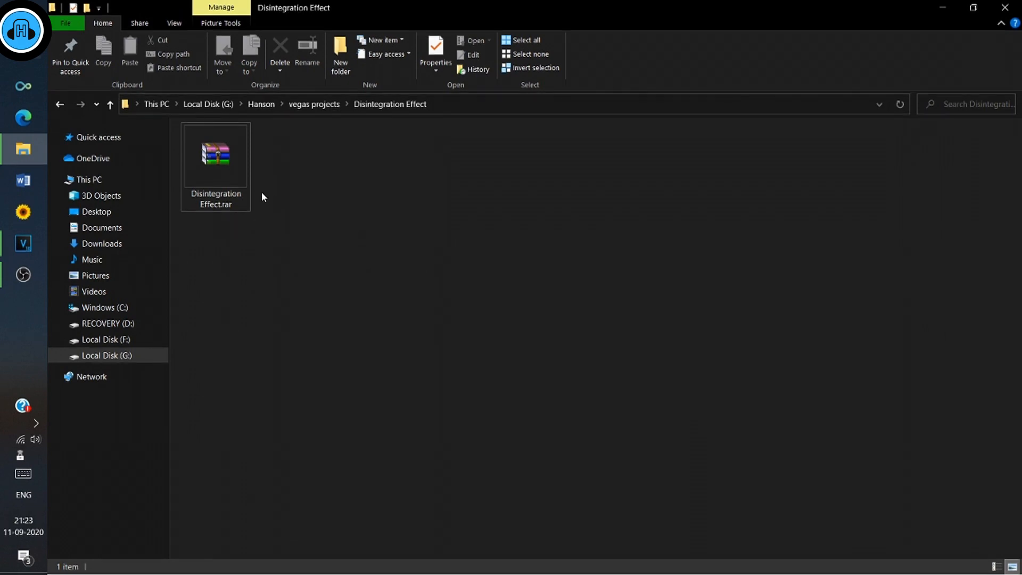
# Leave the Disintegration Effect folder for an empty VEGAS Pro project
pyautogui.click(215, 156)
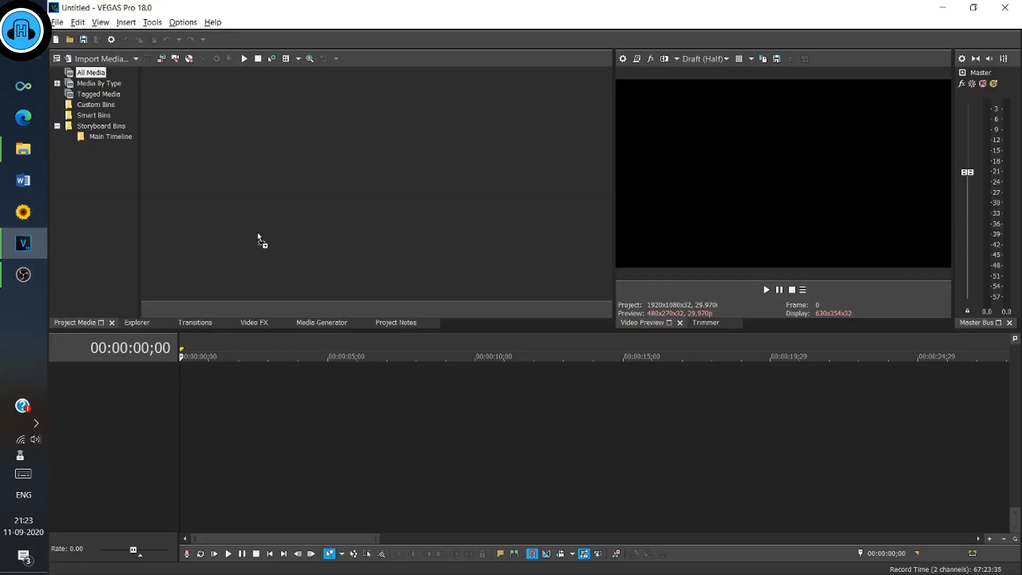
# Lay the wallpaper, logo and music on three stacked tracks trimmed to about ten seconds
pyautogui.rightClick(175, 86)
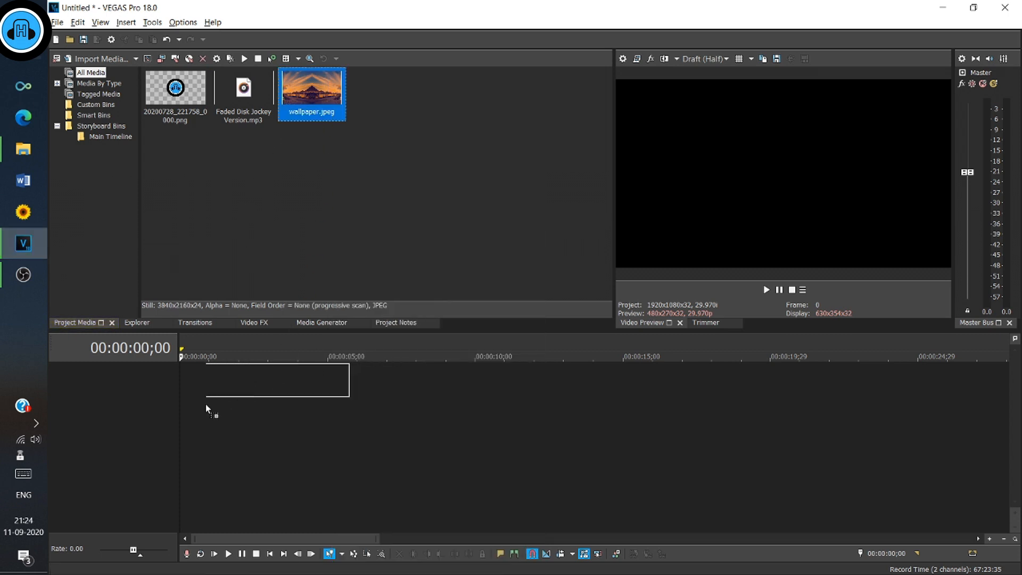
pyautogui.moveTo(312, 89); pyautogui.dragTo(254, 382)
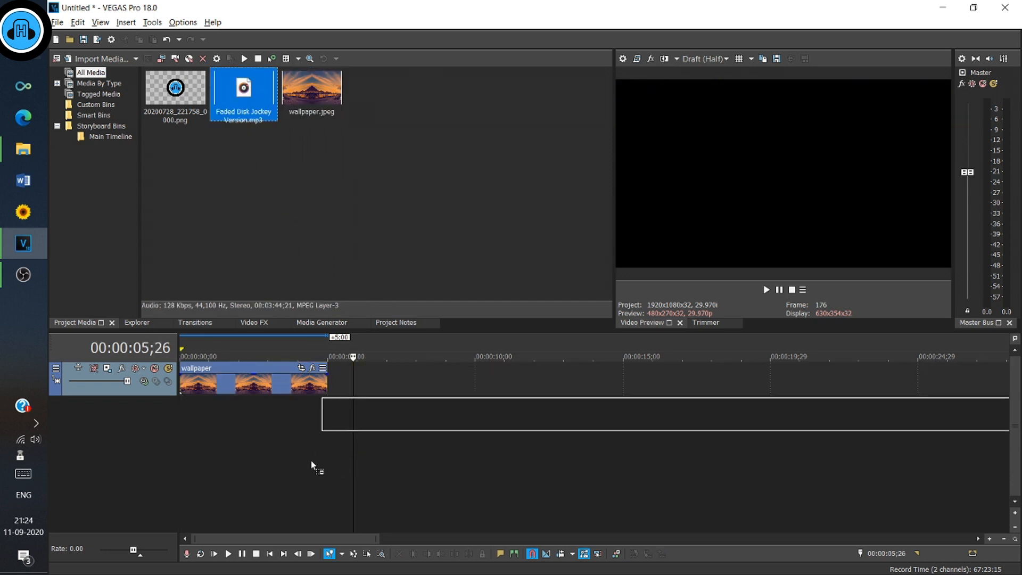
pyautogui.moveTo(242, 91); pyautogui.dragTo(457, 415)
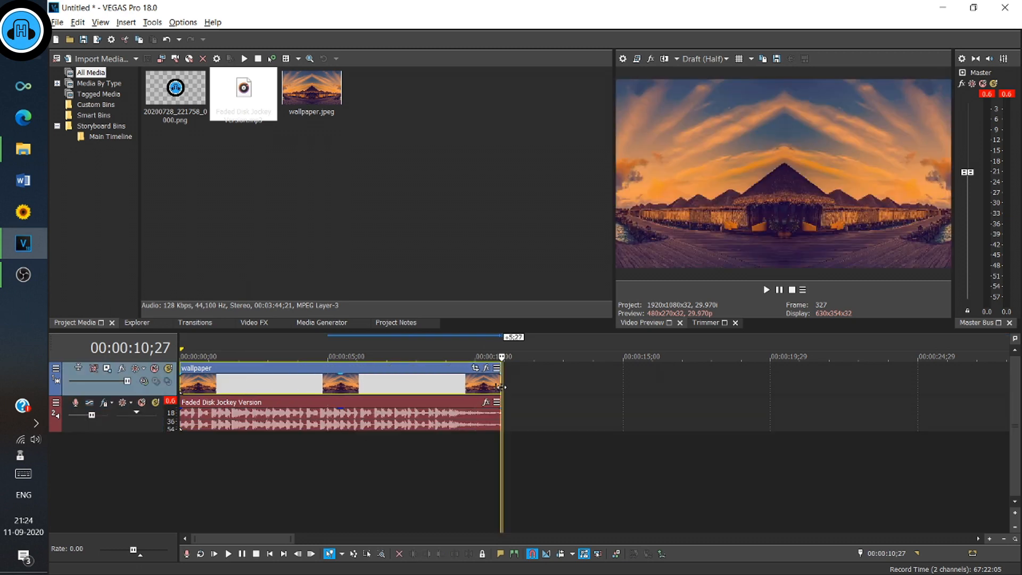
pyautogui.press('ctrl+shift+q')
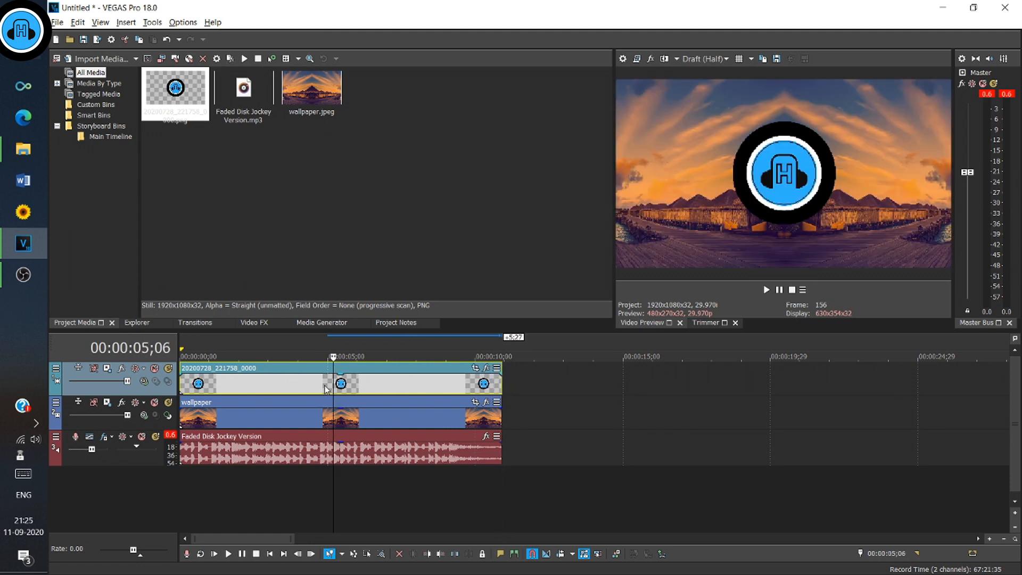
# Extend the wallpaper clip to about 12 s and fade the logo out over its last seconds
pyautogui.click(179, 355)
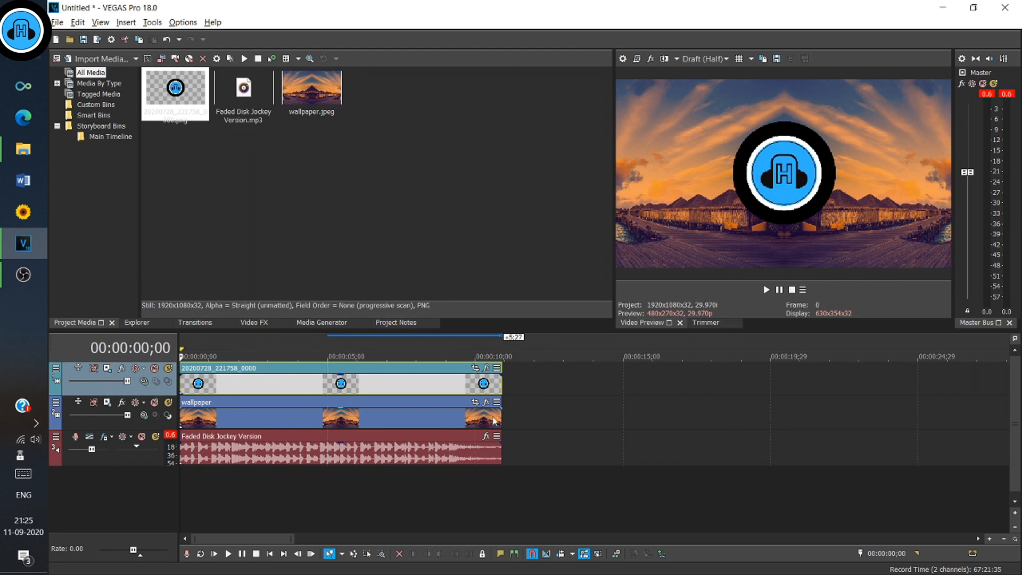
pyautogui.moveTo(502, 417); pyautogui.dragTo(553, 424)
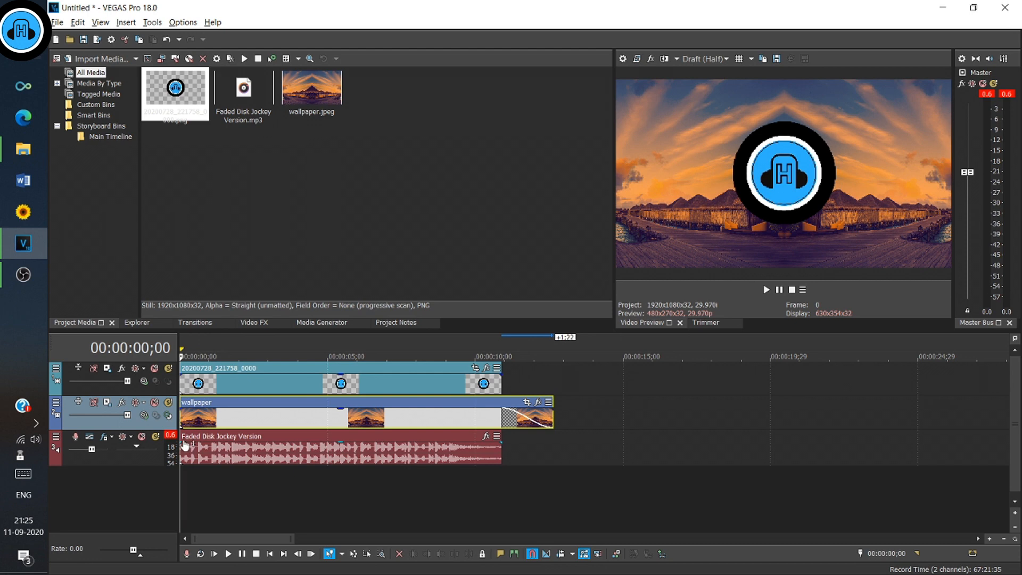
pyautogui.moveTo(182, 442); pyautogui.dragTo(196, 442)
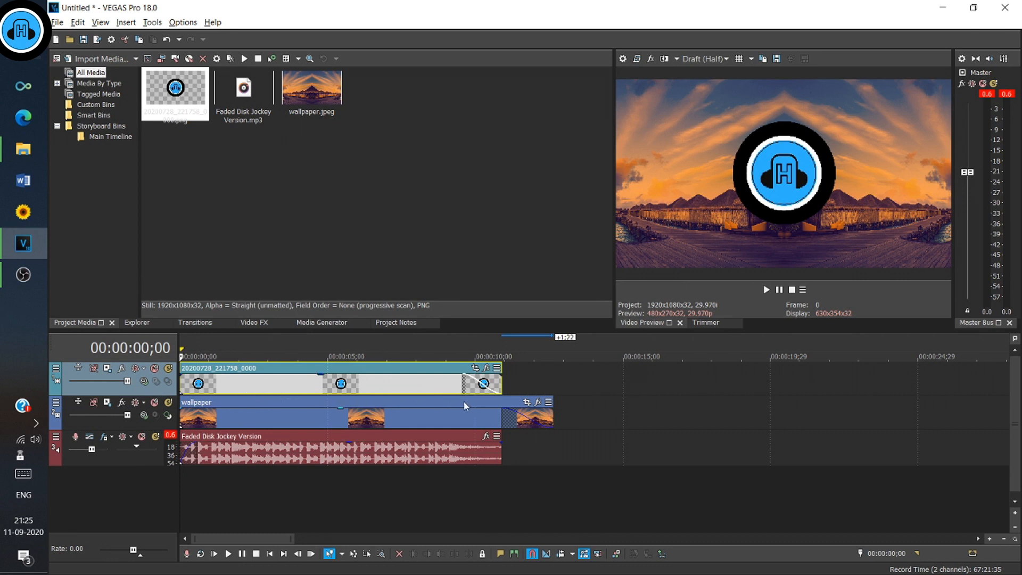
pyautogui.moveTo(498, 377); pyautogui.dragTo(431, 383)
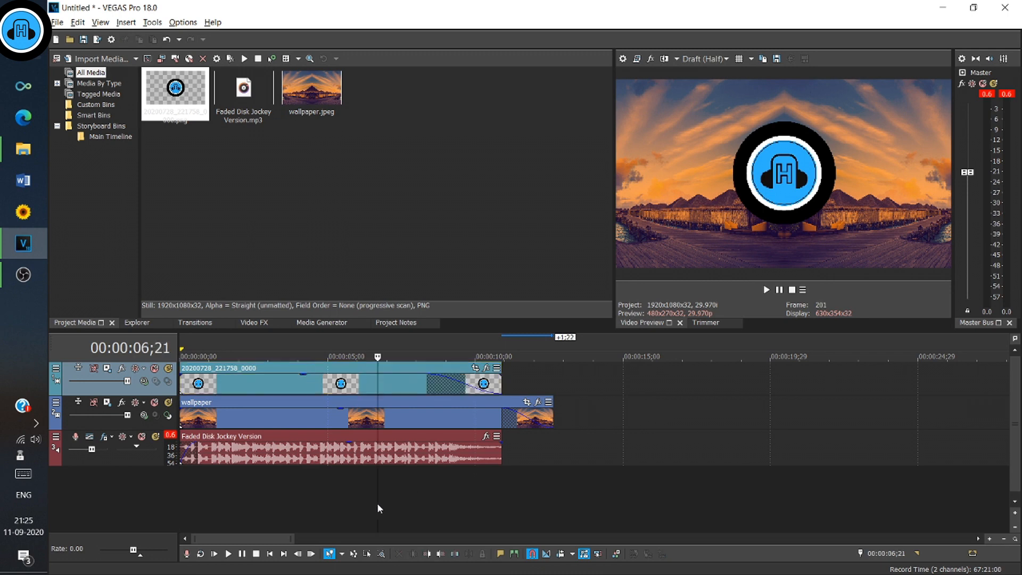
# Apply the Sapphire S_WipeDiffuse transition to the logo's fade-out
pyautogui.click(228, 554)
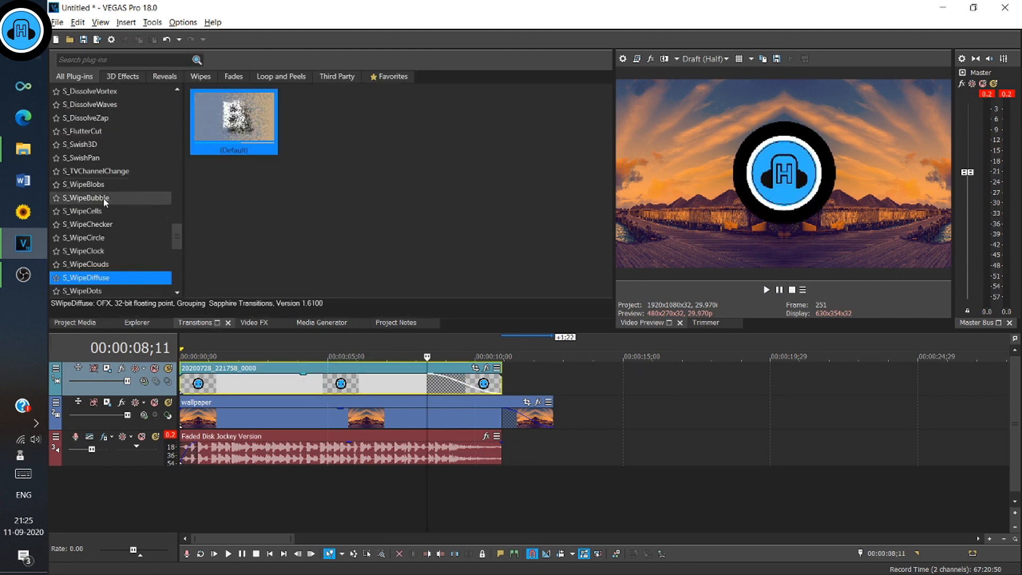
pyautogui.moveTo(85, 264)
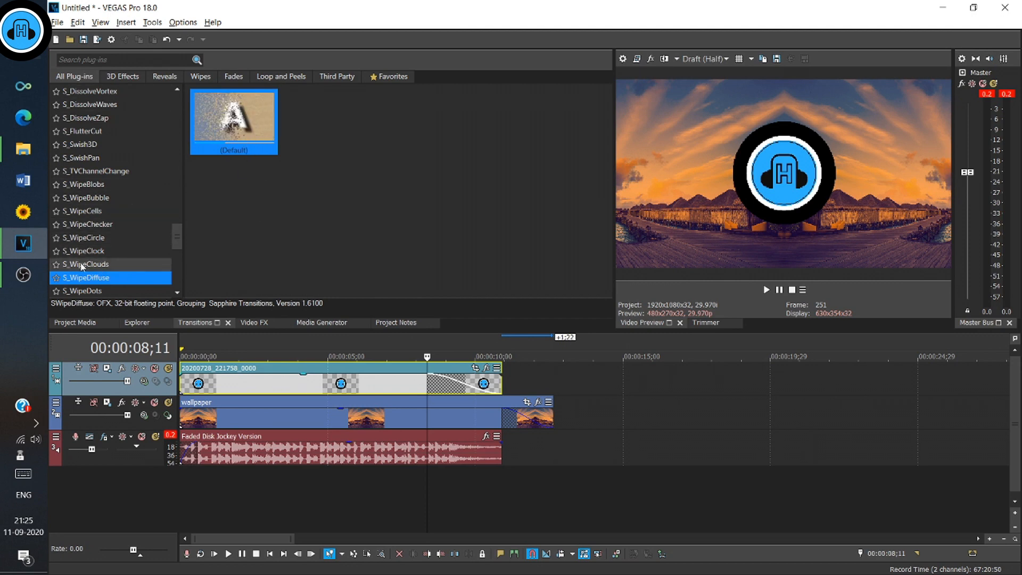
pyautogui.click(83, 277)
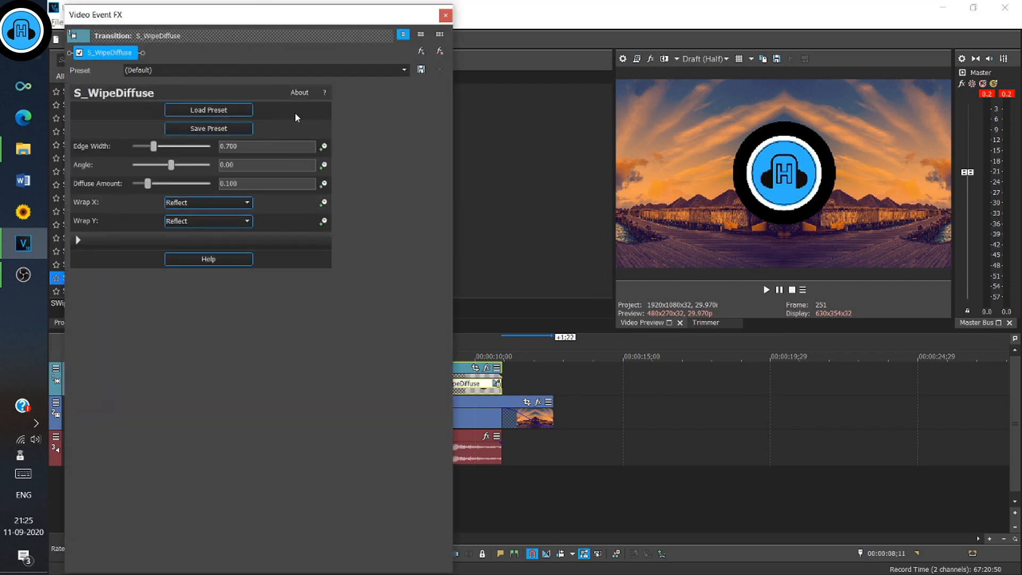
# Preview the disintegration, give the first Diffuse Amount keyframe a Smooth Fade curve, and close the FX window
pyautogui.click(767, 290)
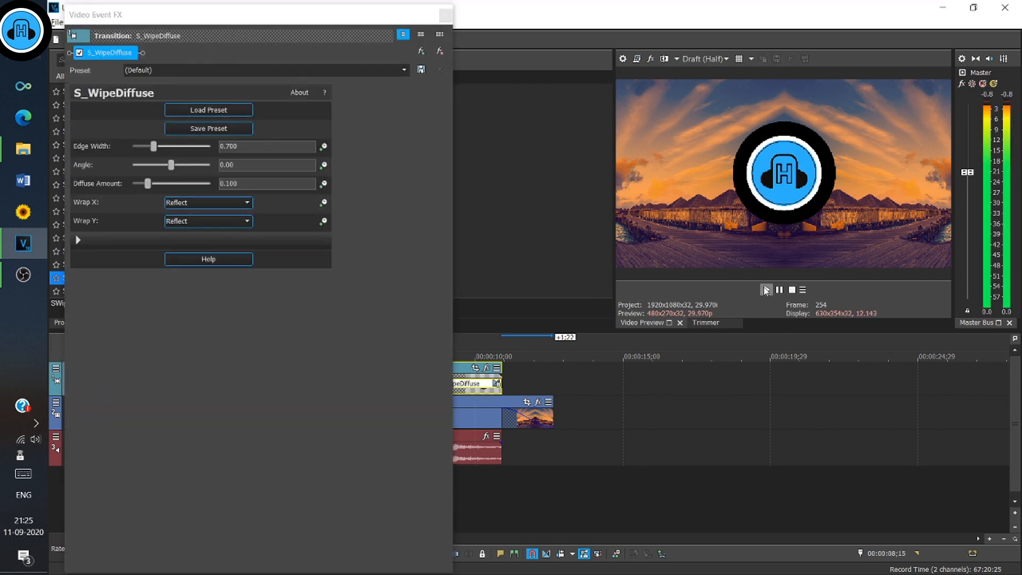
pyautogui.click(766, 289)
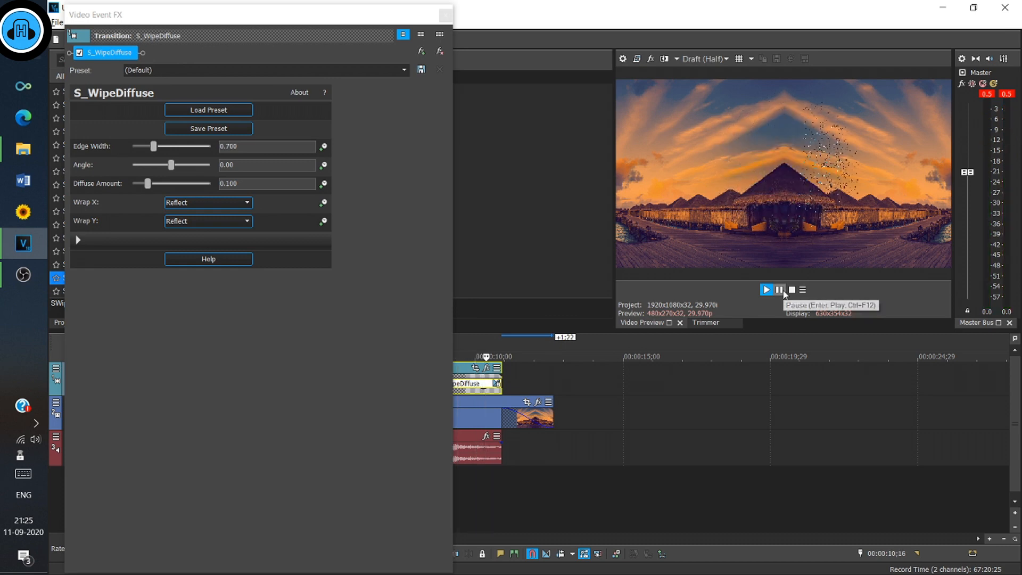
pyautogui.click(767, 290)
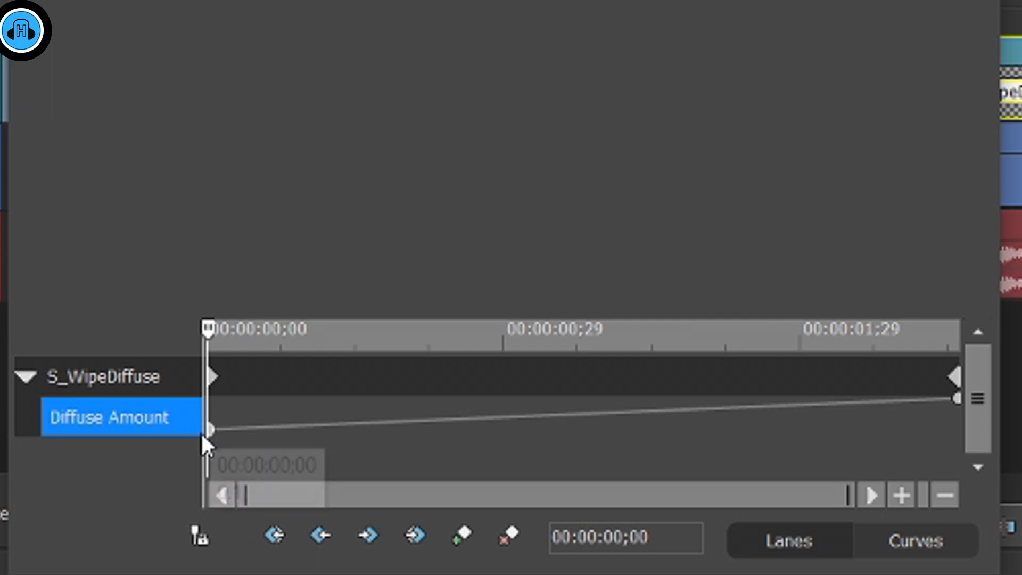
pyautogui.rightClick(210, 429)
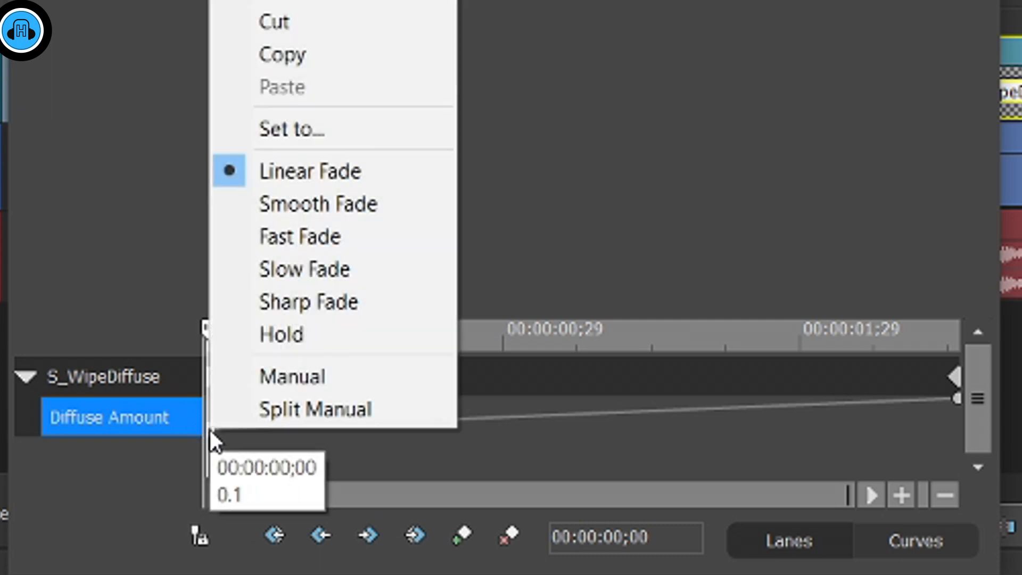
pyautogui.moveTo(320, 203)
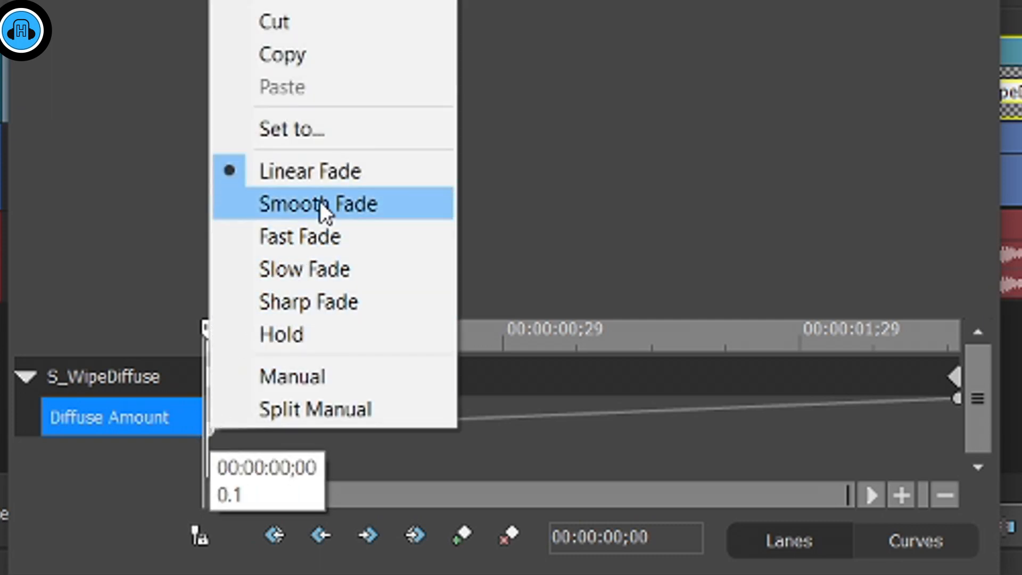
pyautogui.click(318, 203)
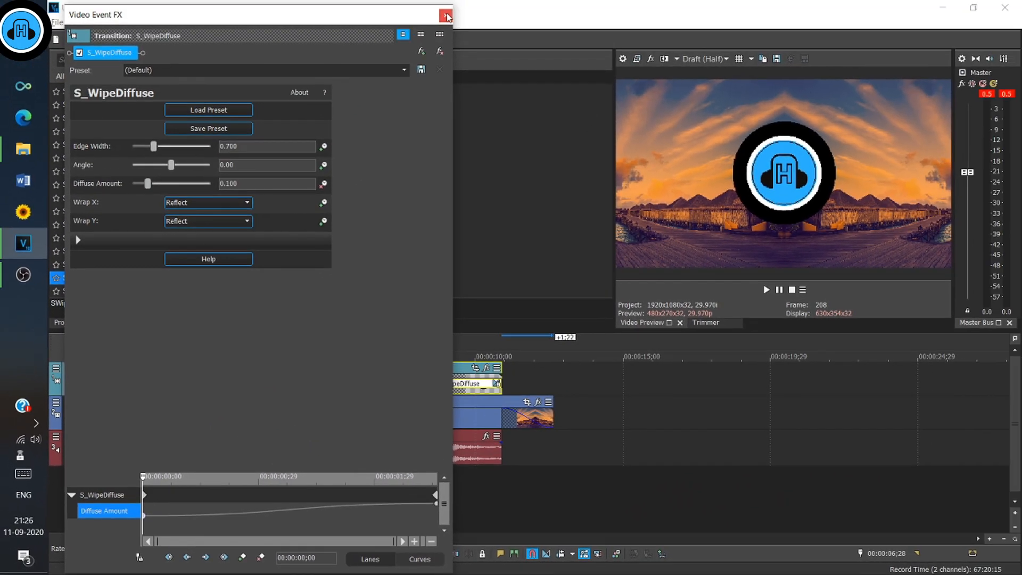
pyautogui.click(446, 16)
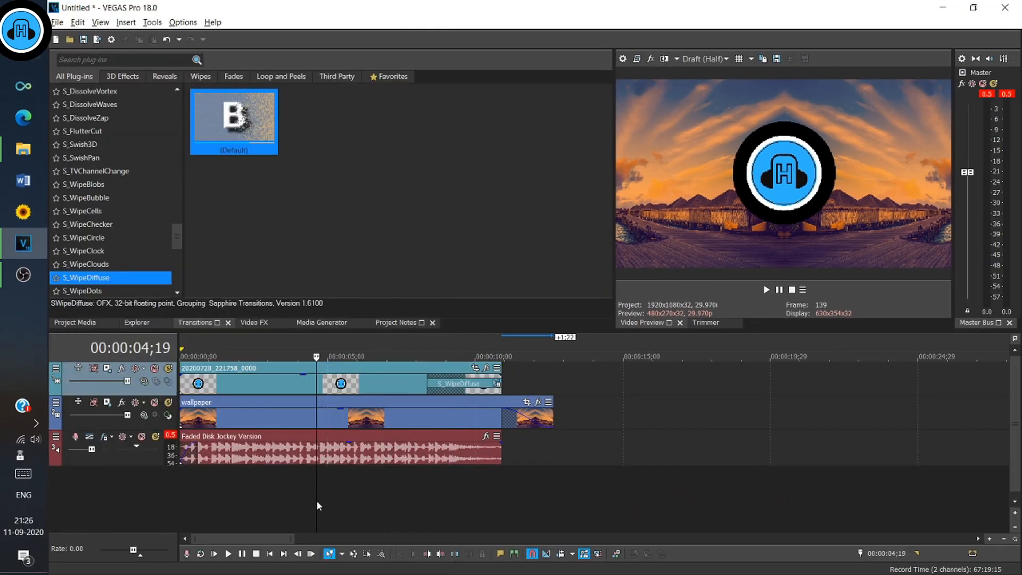
# Play back the disintegrating logo transition twice in the preview
pyautogui.click(228, 554)
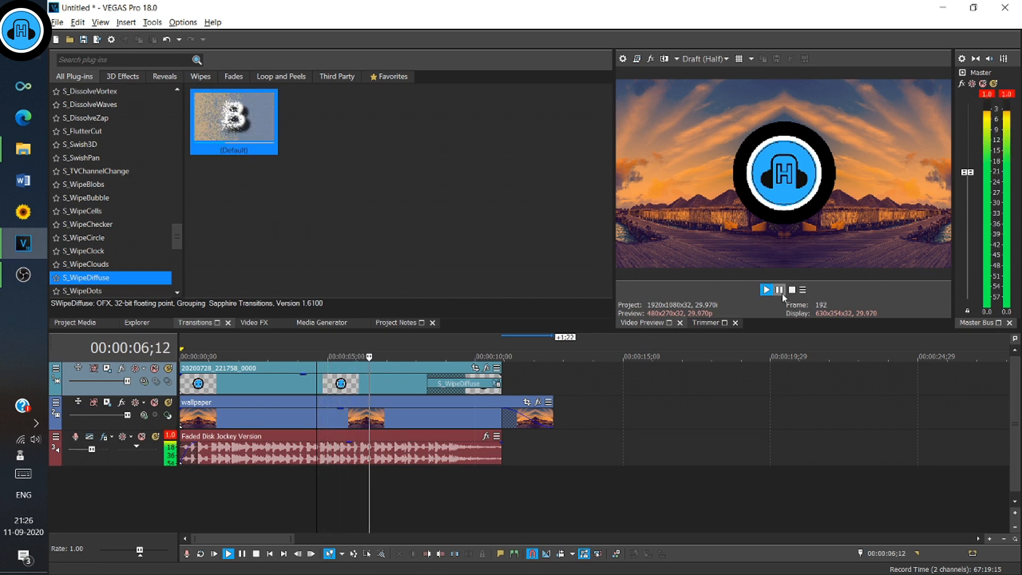
pyautogui.click(766, 290)
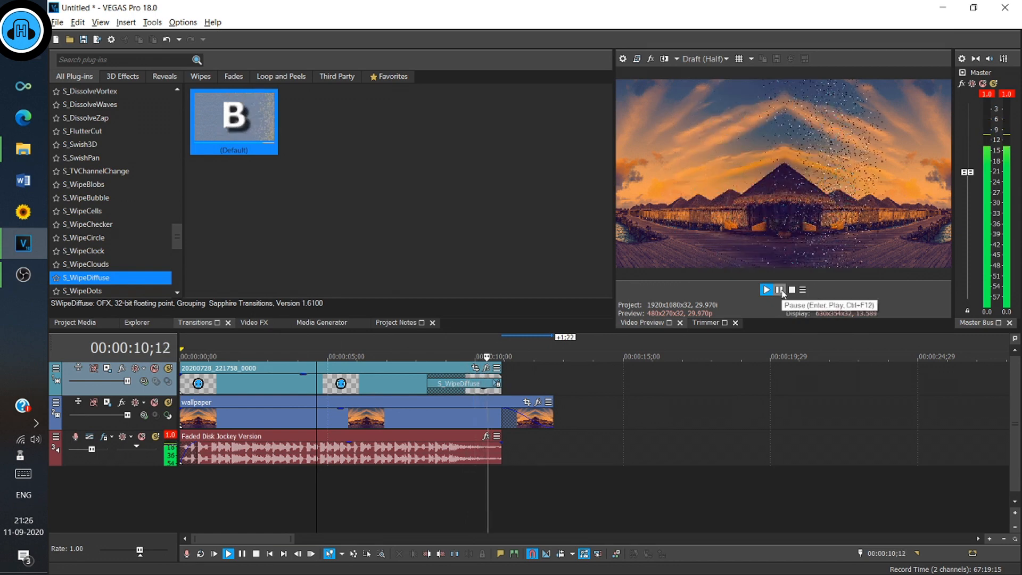
pyautogui.click(779, 289)
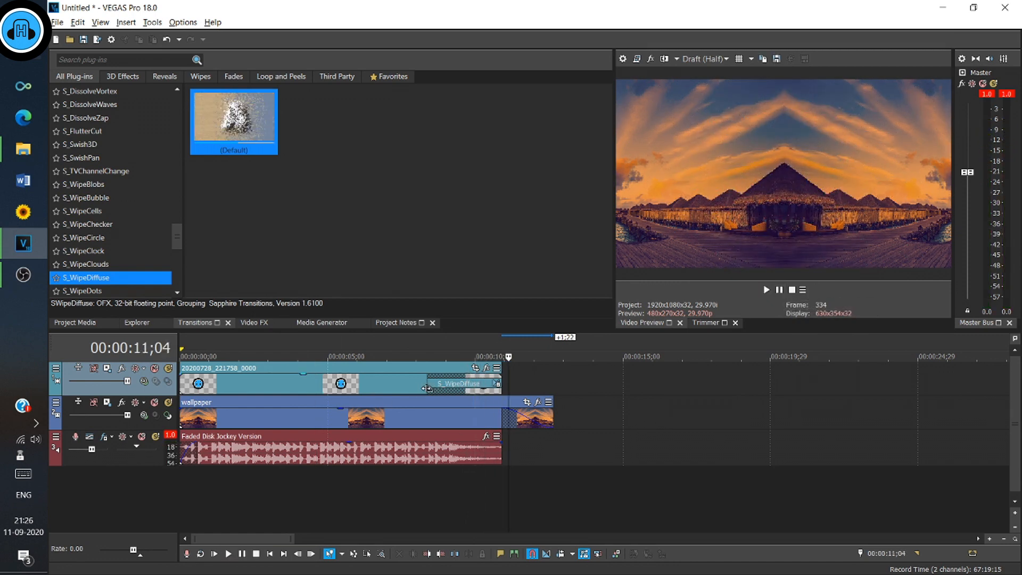
pyautogui.click(384, 357)
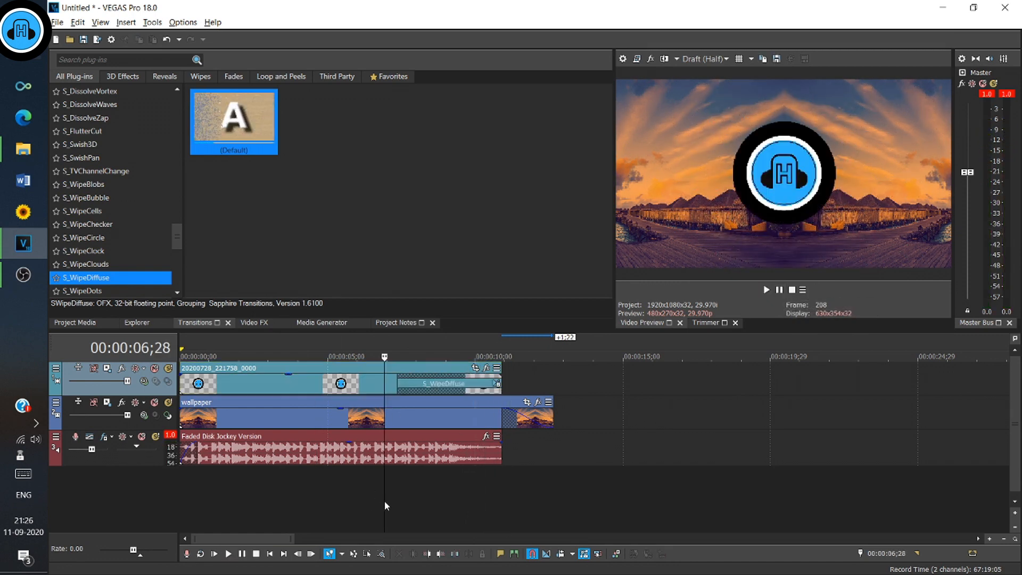
pyautogui.click(227, 554)
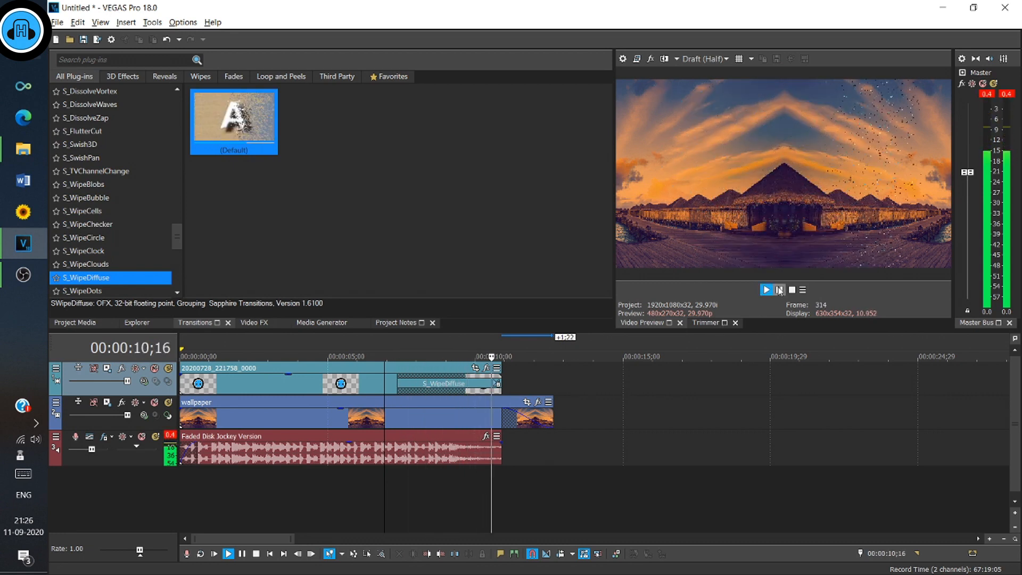
pyautogui.click(765, 289)
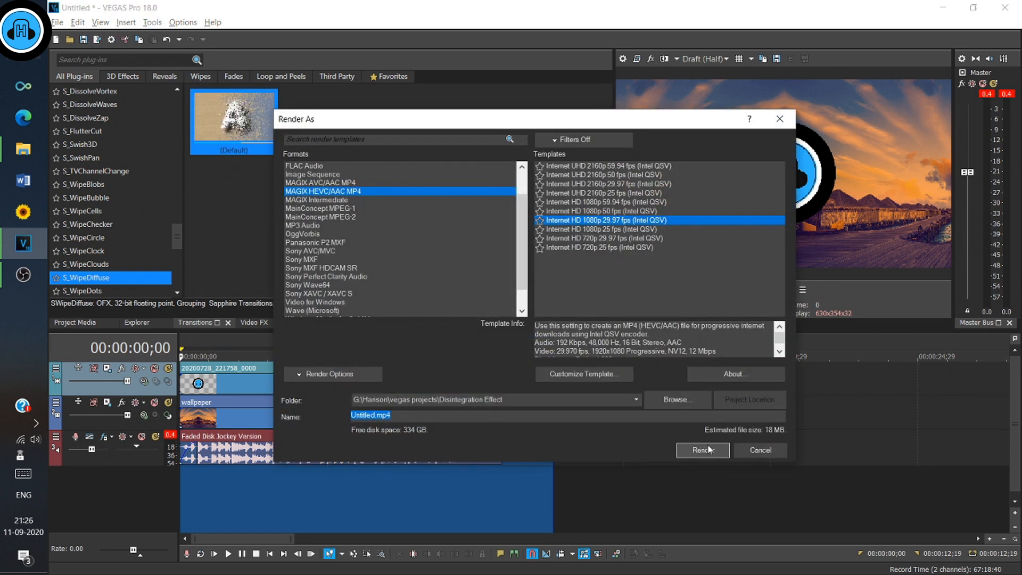
# Render the project to Untitled.mp4 and close the finished progress window
pyautogui.click(702, 449)
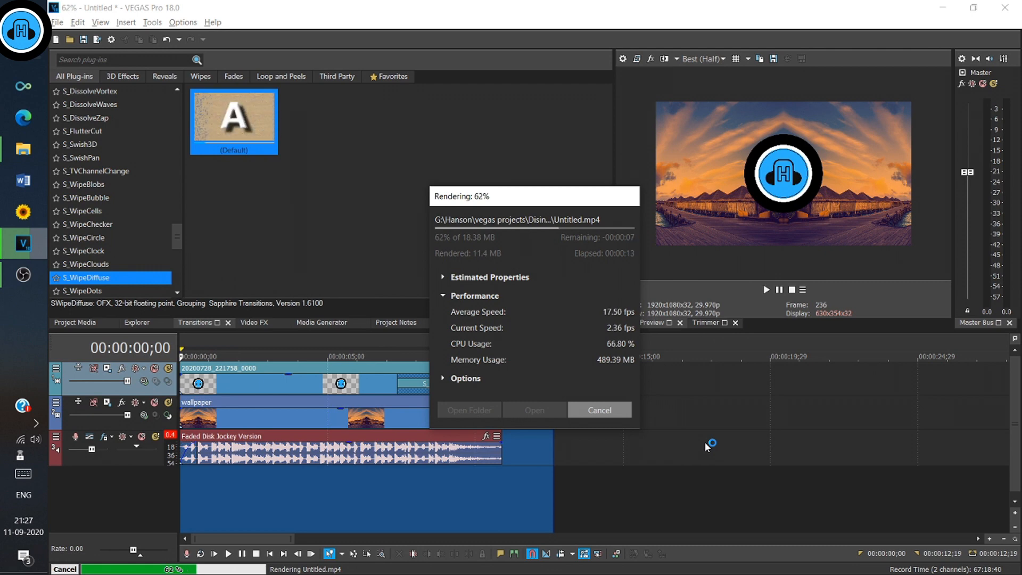
pyautogui.moveTo(722, 439)
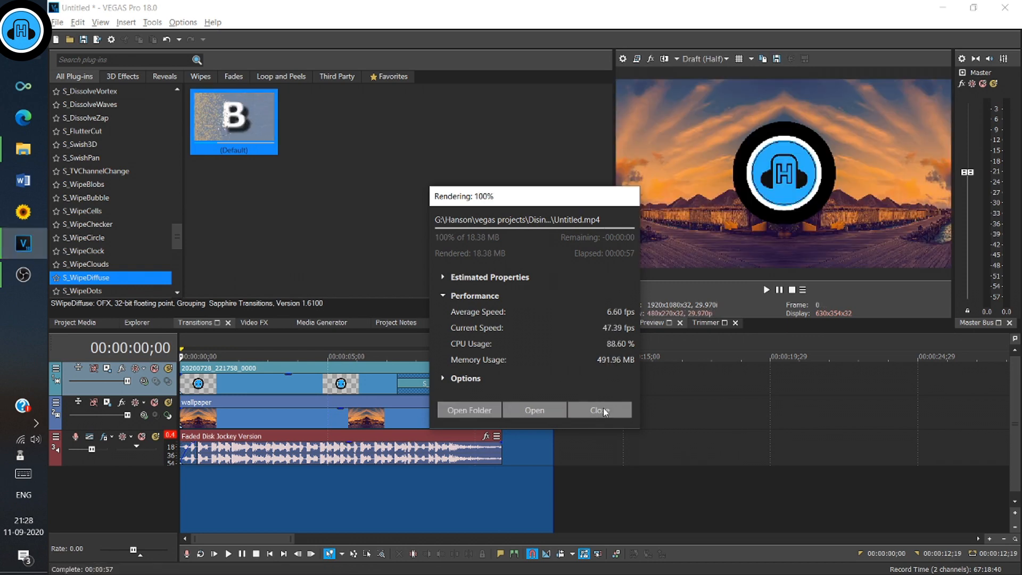
pyautogui.click(596, 410)
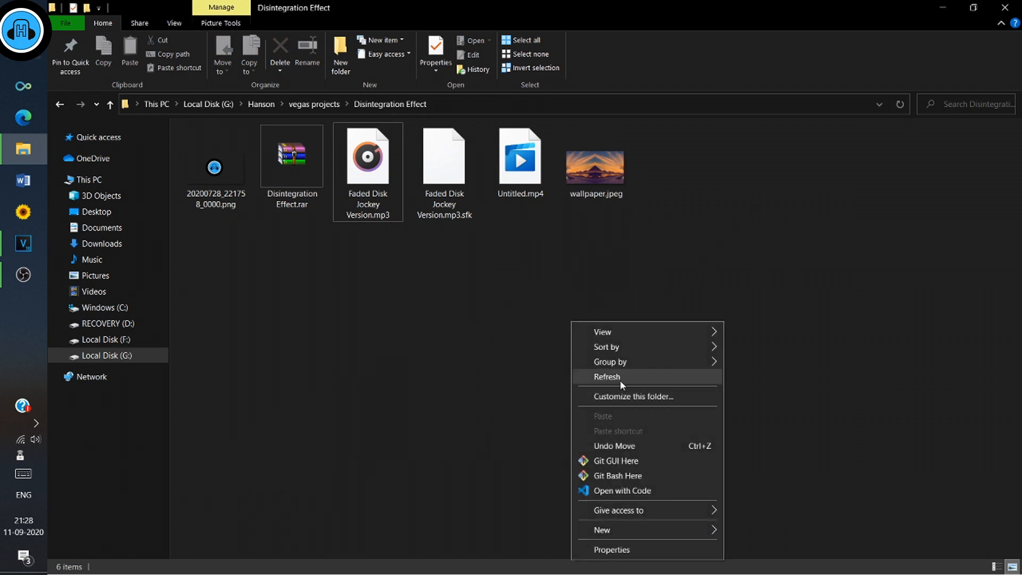
# Refresh the folder and open the rendered Untitled.mp4 in VLC
pyautogui.rightClick(521, 157)
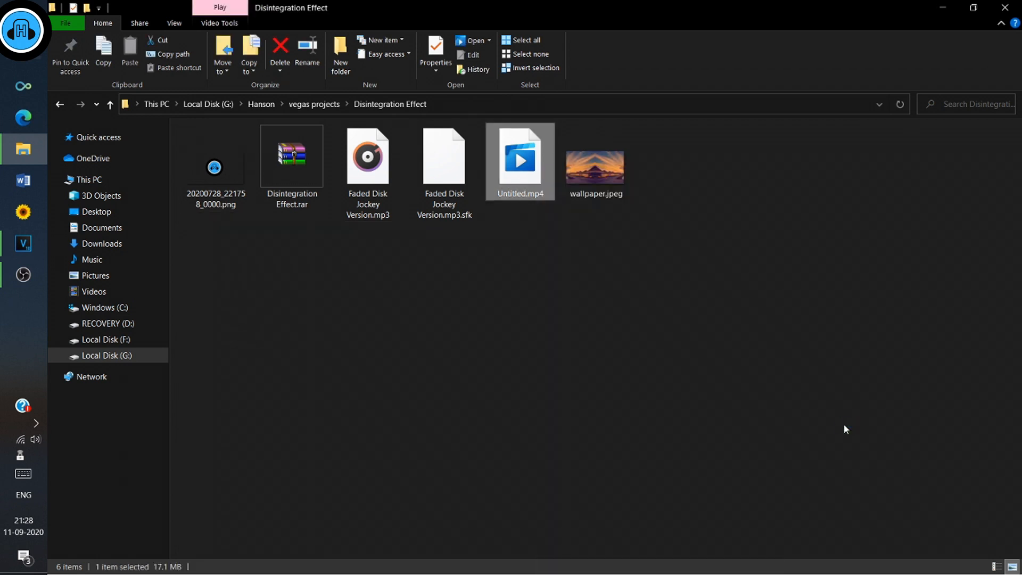
pyautogui.doubleClick(520, 157)
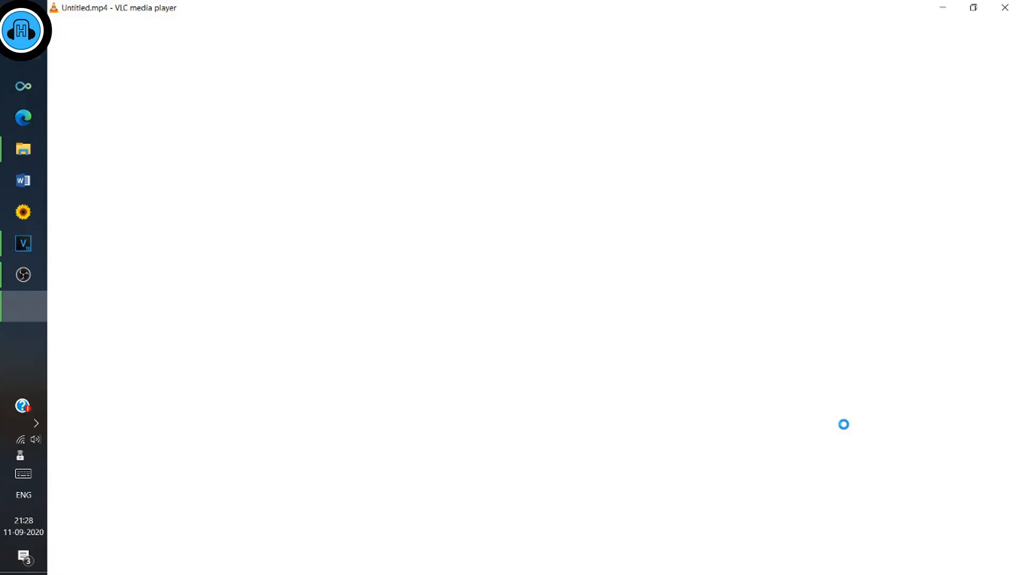